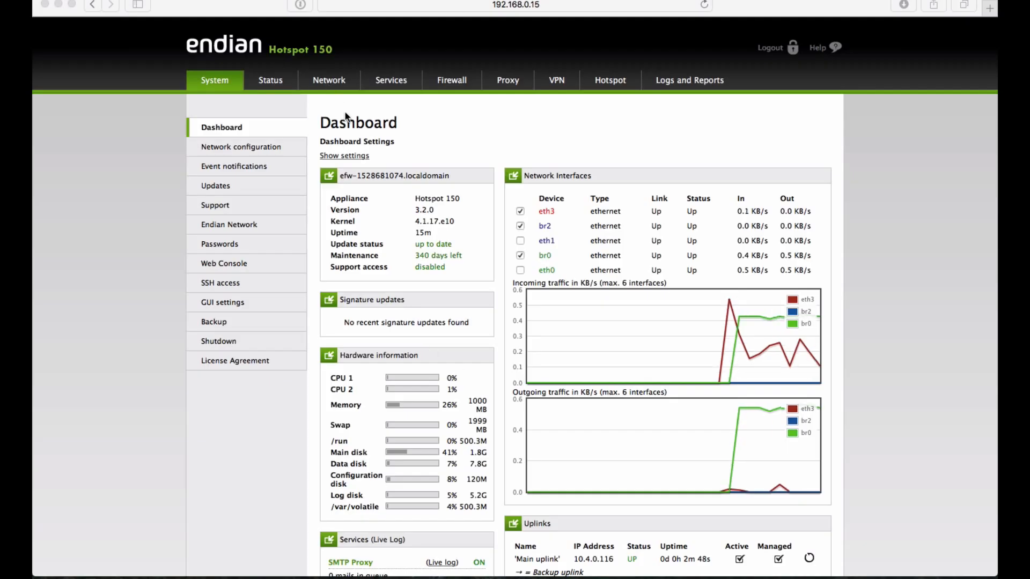
Go to Network > Interfaces to view the uplinks manager with the main DHCP uplink
click(328, 80)
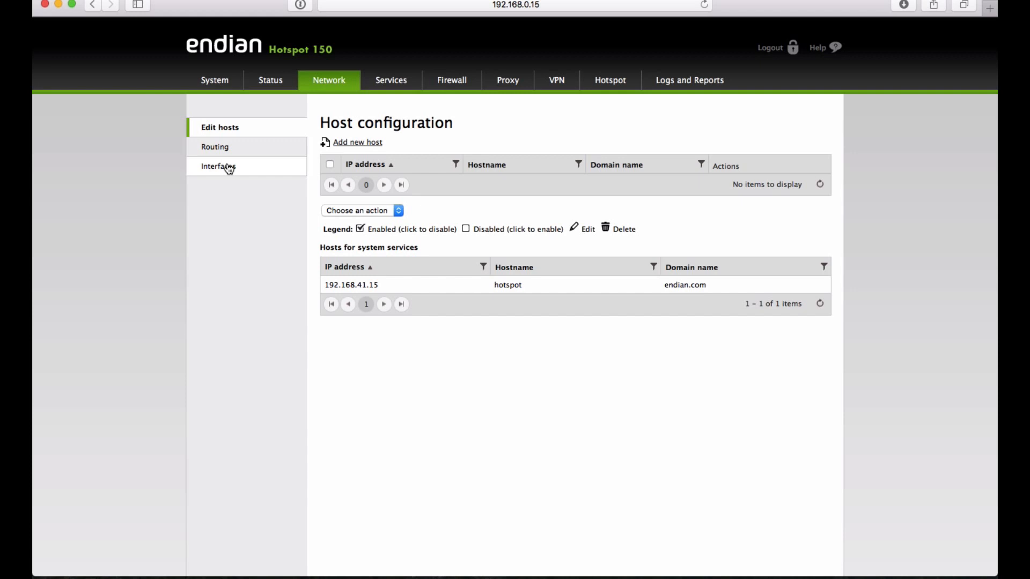
click(219, 166)
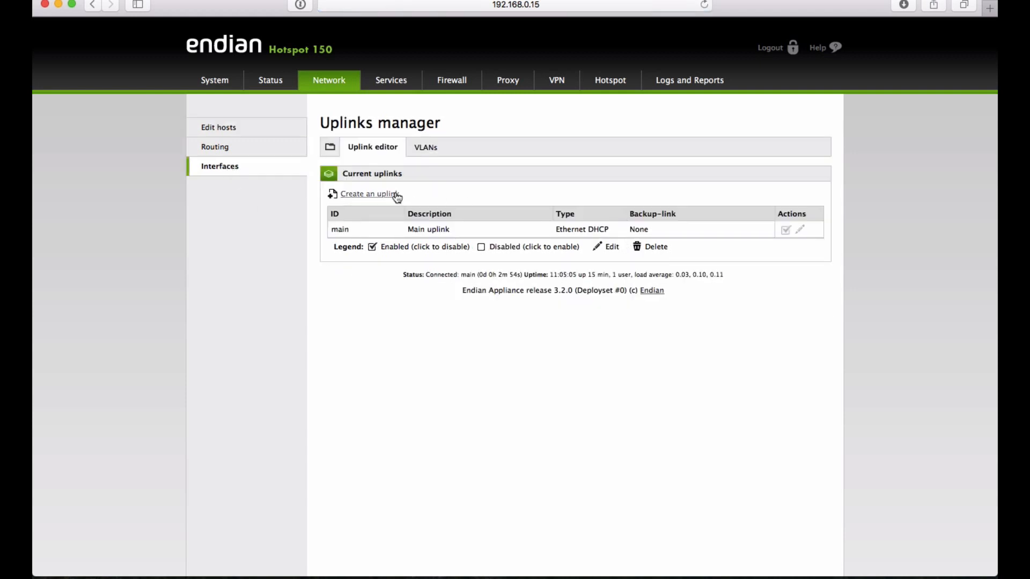
Create an uplink described 'Backup Uplink', type Ethernet DHCP, device eth2
click(368, 193)
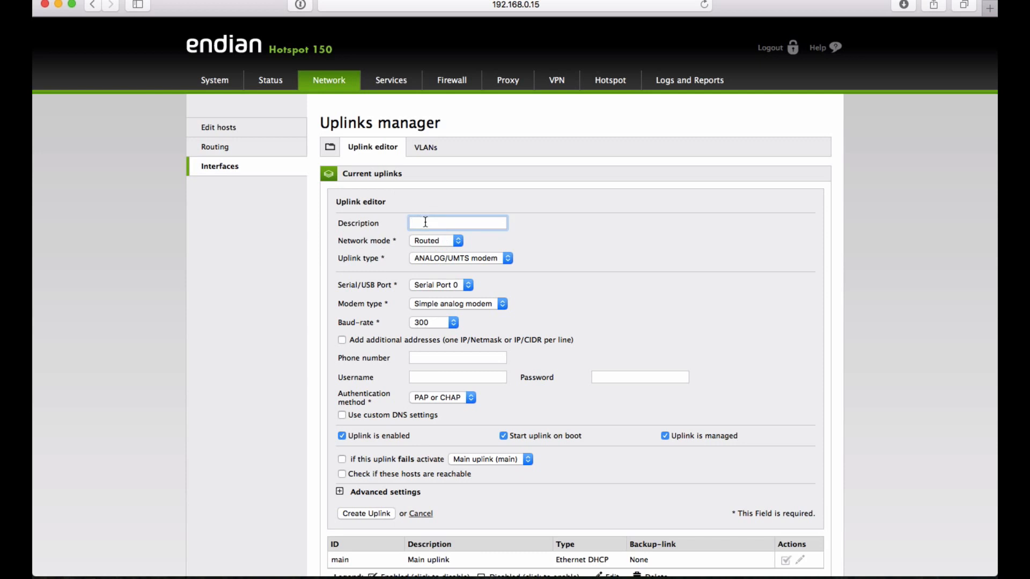
text(Backup Uplink)
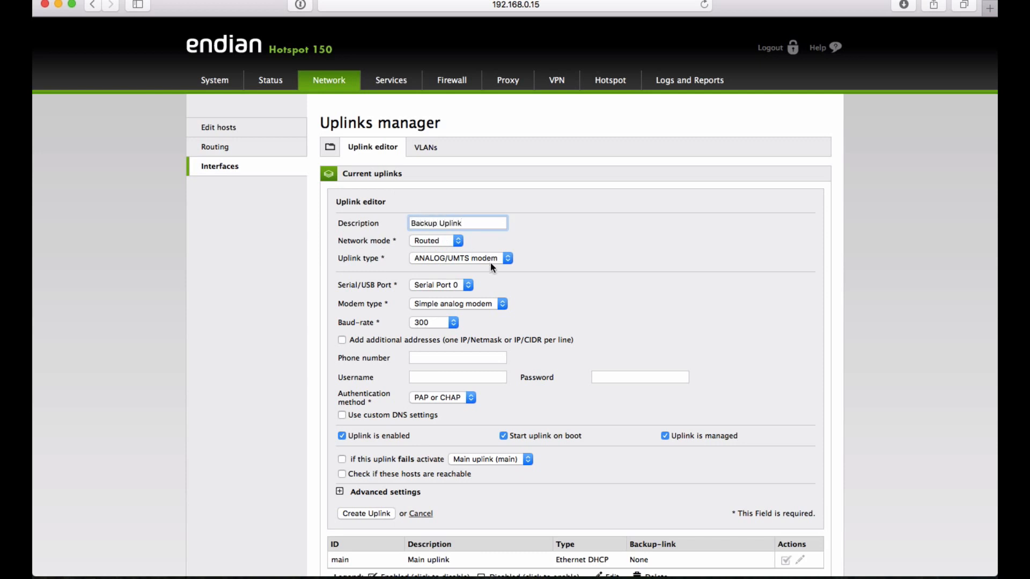
click(460, 257)
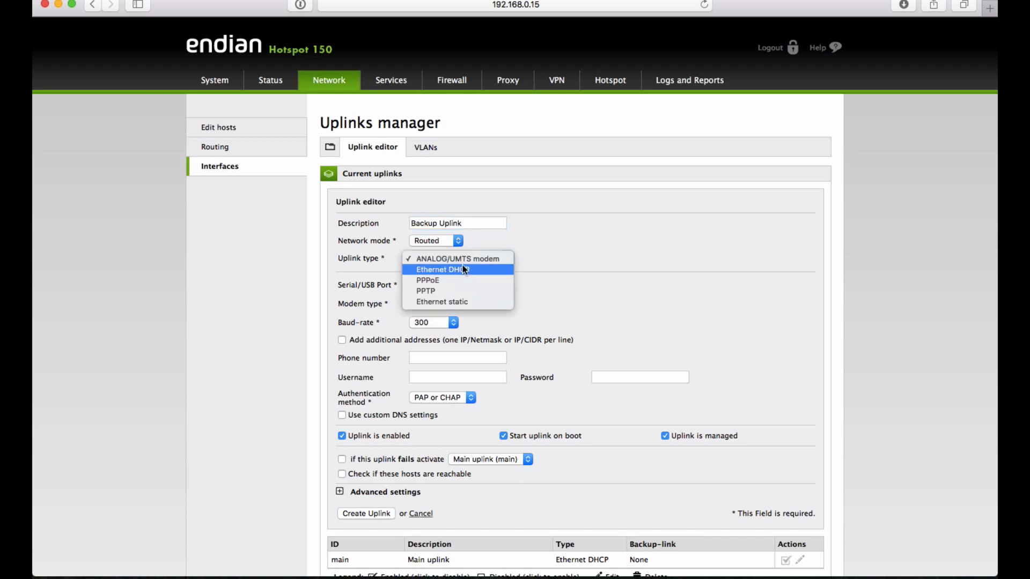
click(442, 269)
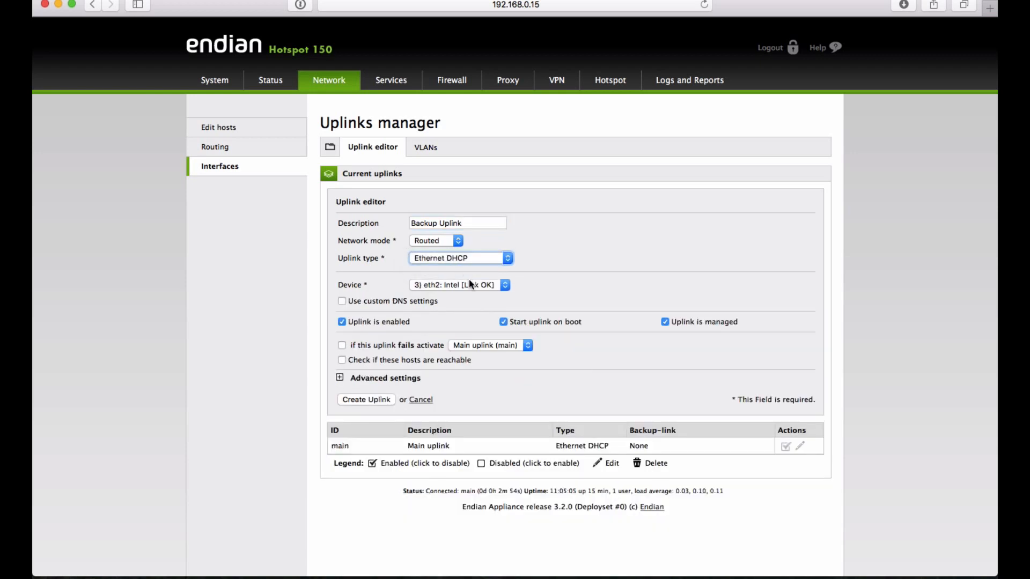
click(459, 284)
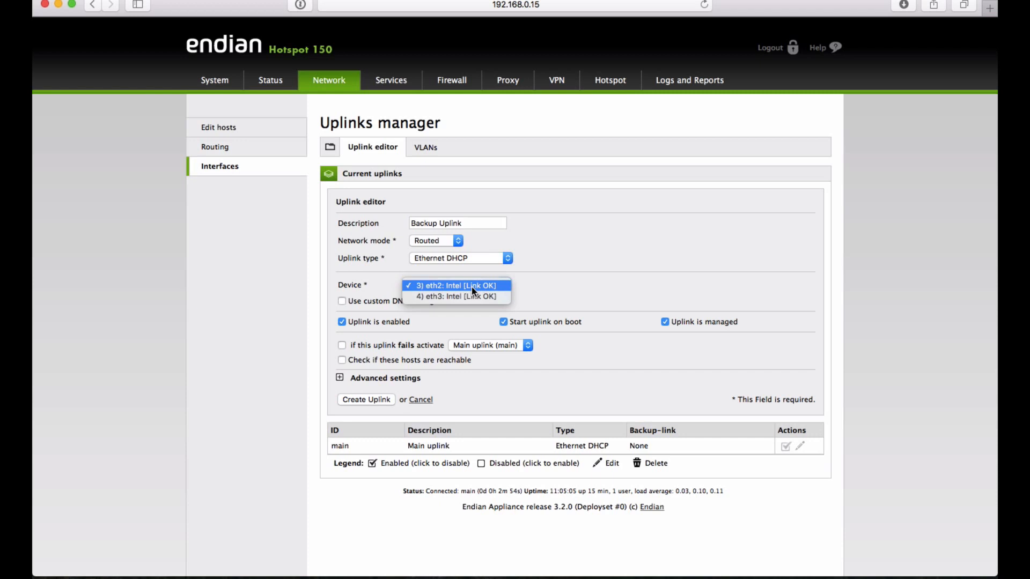
click(453, 285)
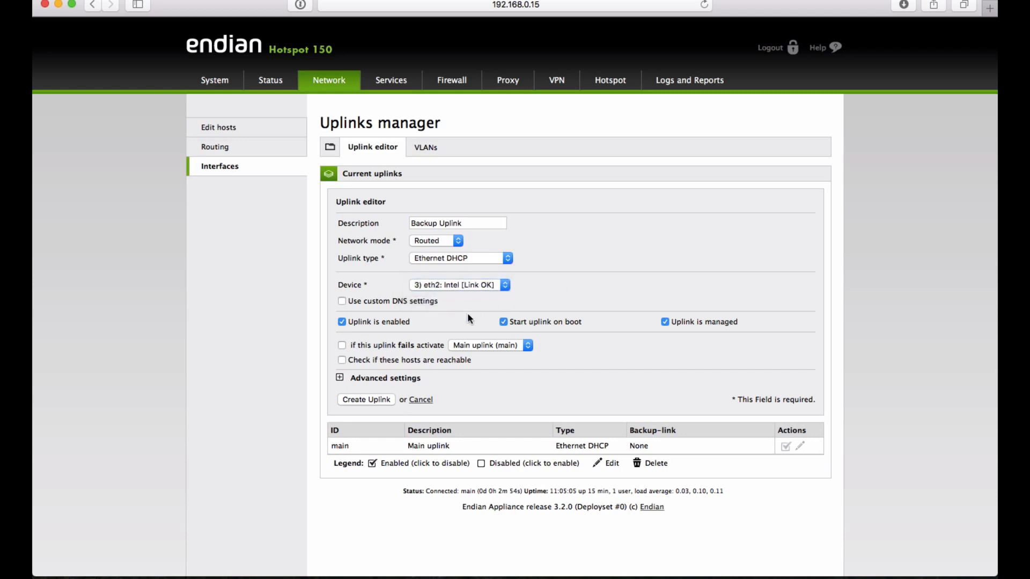
mouse_move(413, 341)
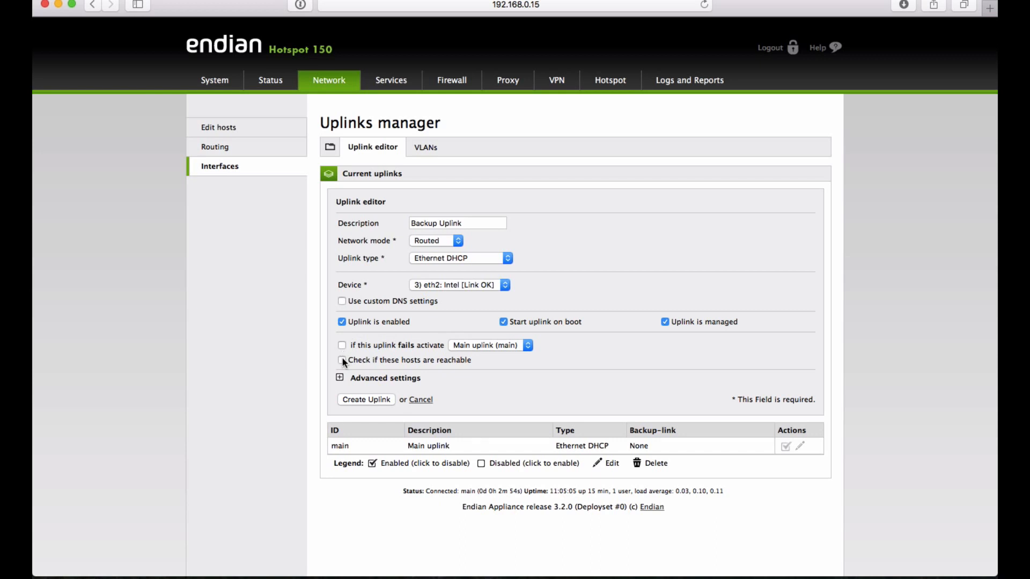
Enable reachability checks for hosts 8.8.8.8 and 216.58.212.100, then create the uplink
click(342, 360)
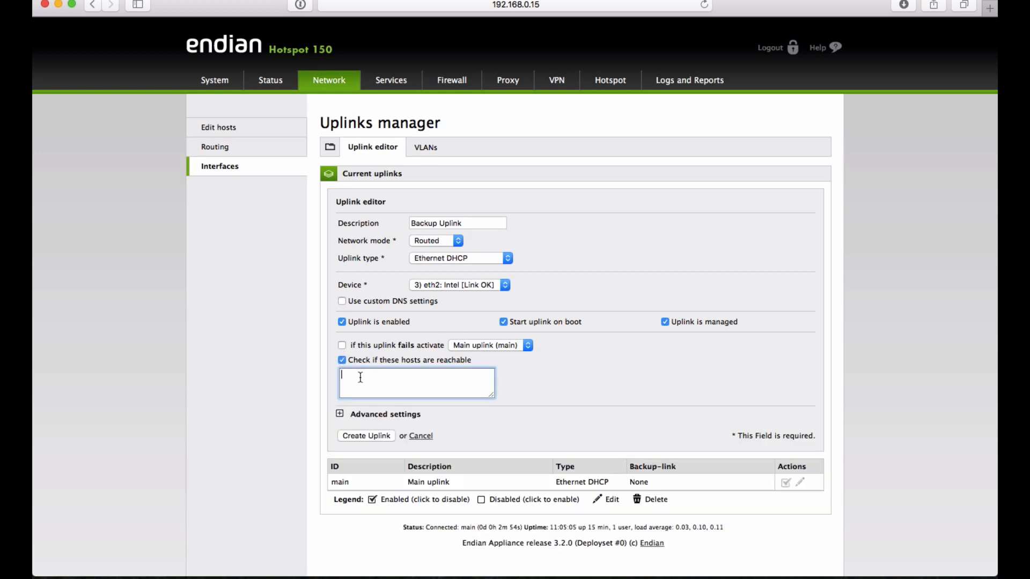
text(8.8.8.8)
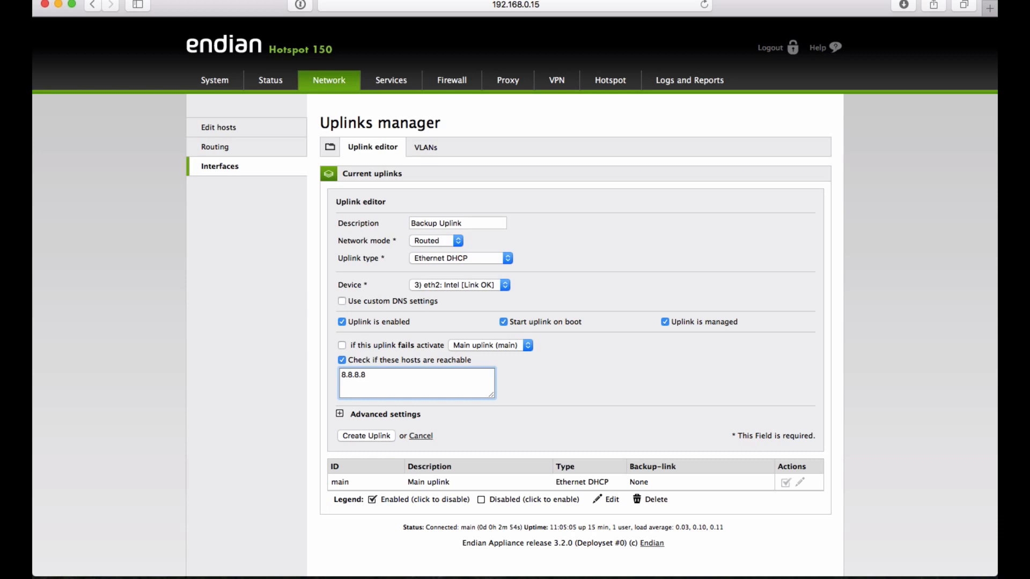
text(216.58.212.100)
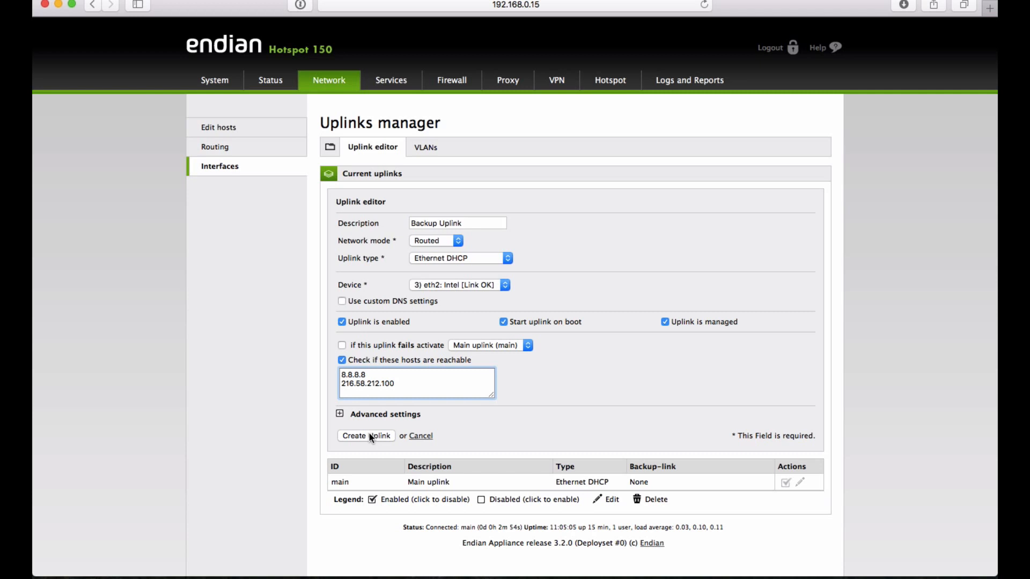
click(366, 435)
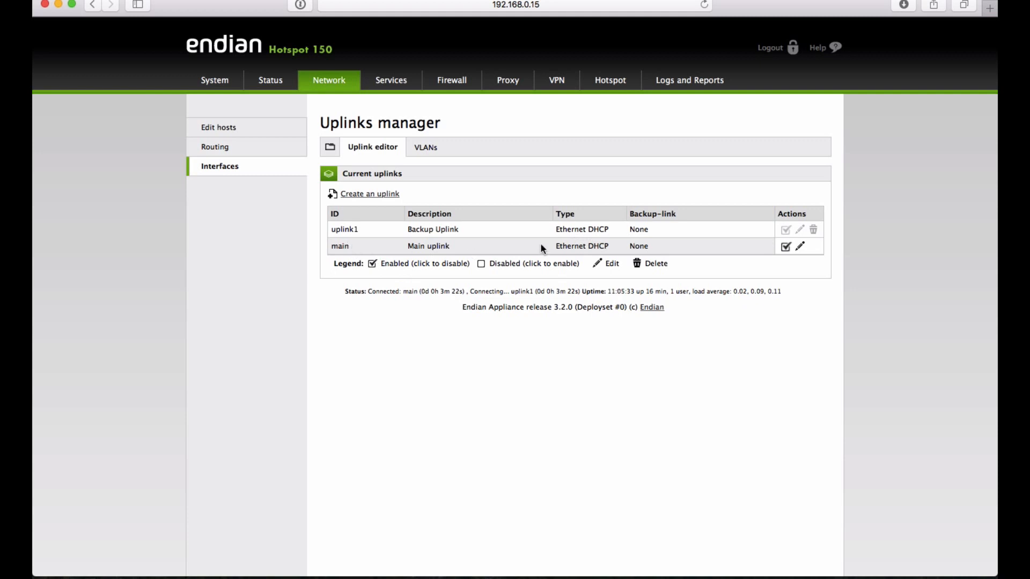
Edit main uplink: activate Backup Uplink on failure, check hosts 8.8.8.8 and 216.58.212.100, update
click(799, 246)
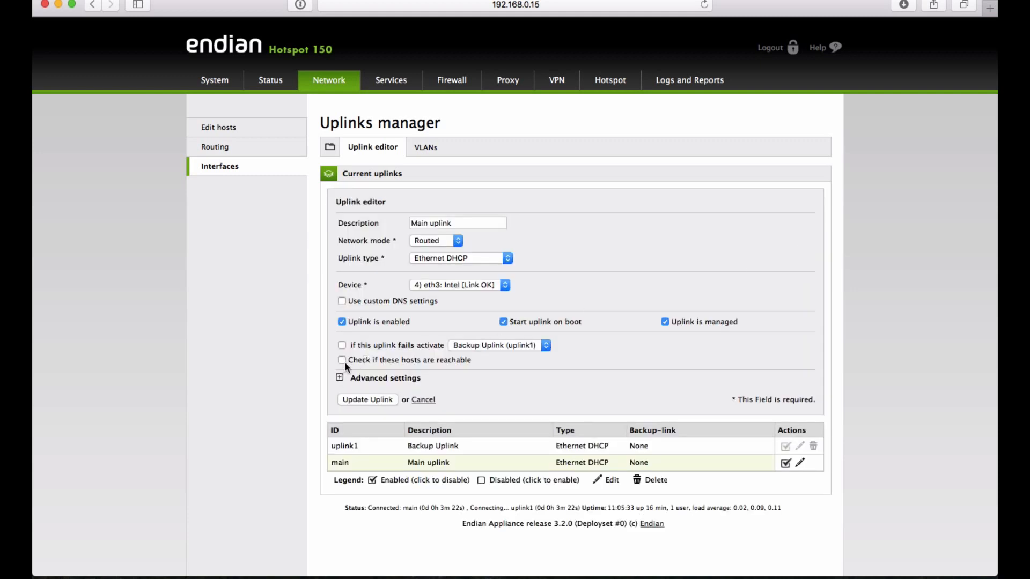
click(342, 345)
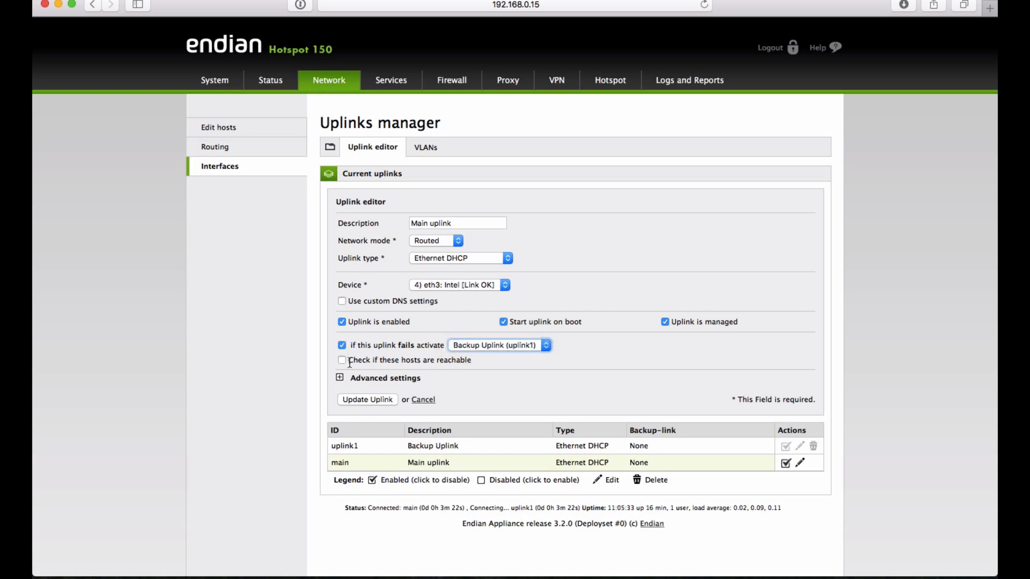
click(342, 360)
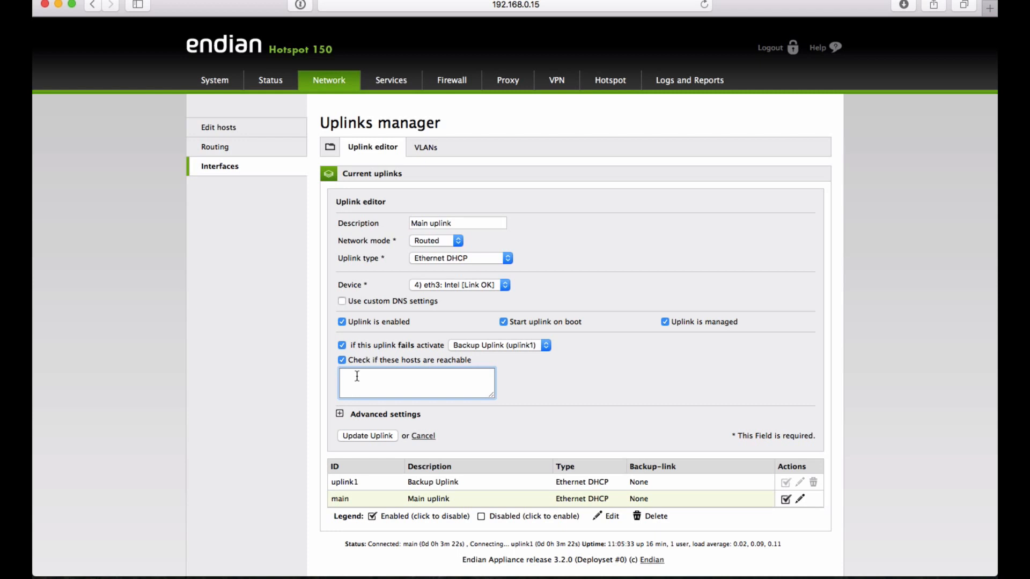
text(8.8.8.8)
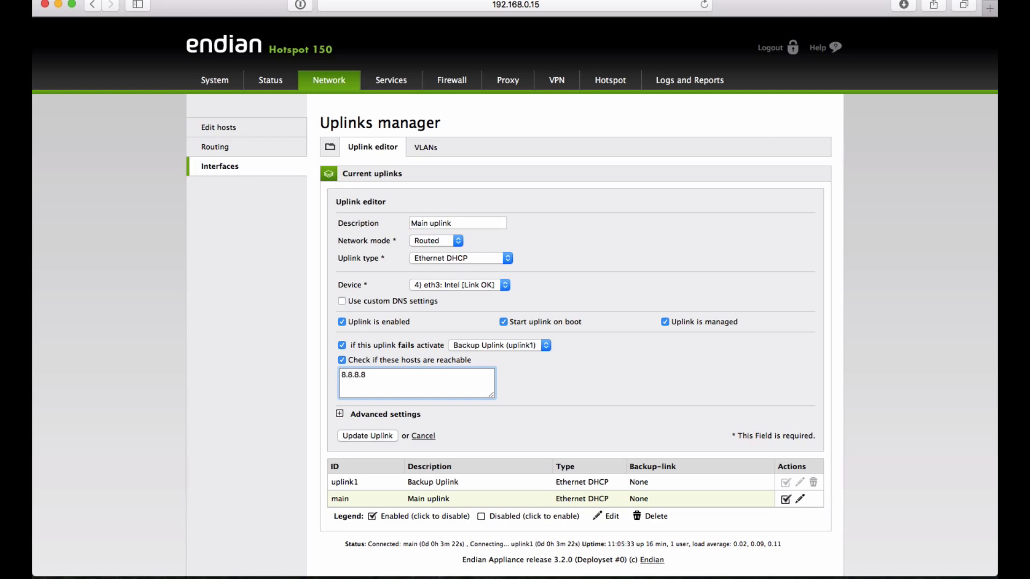
text(216.58.212.100)
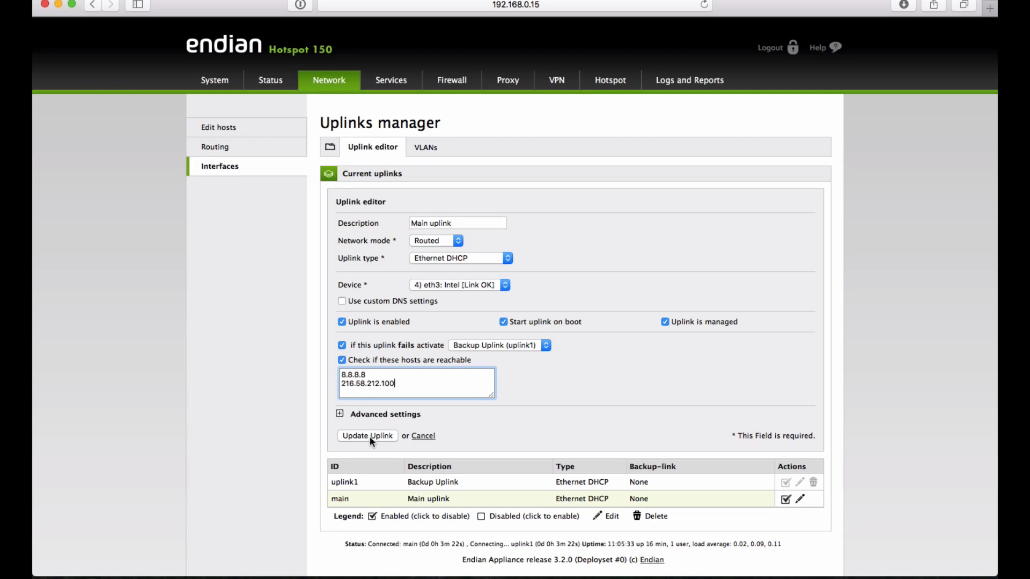
click(367, 435)
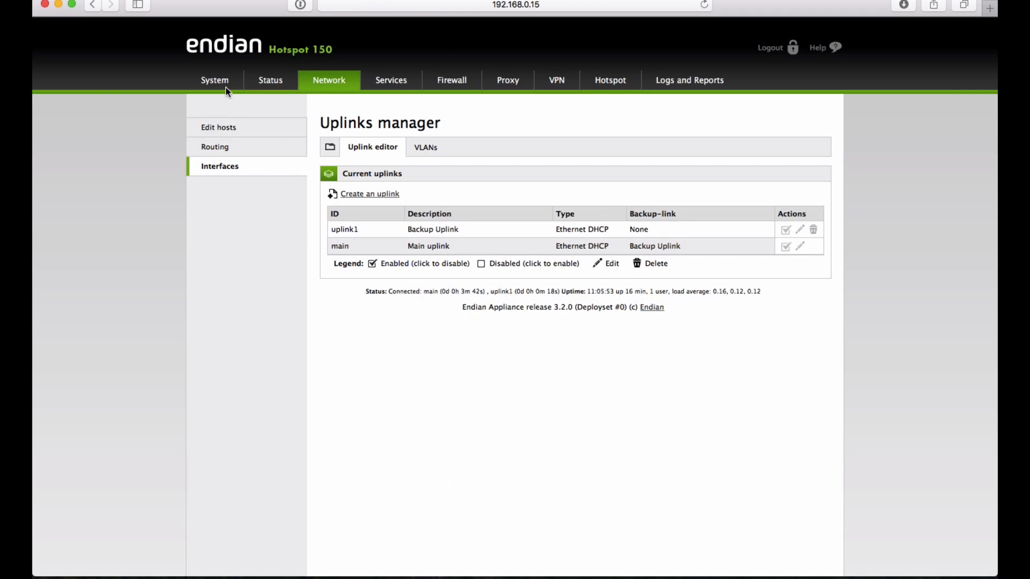